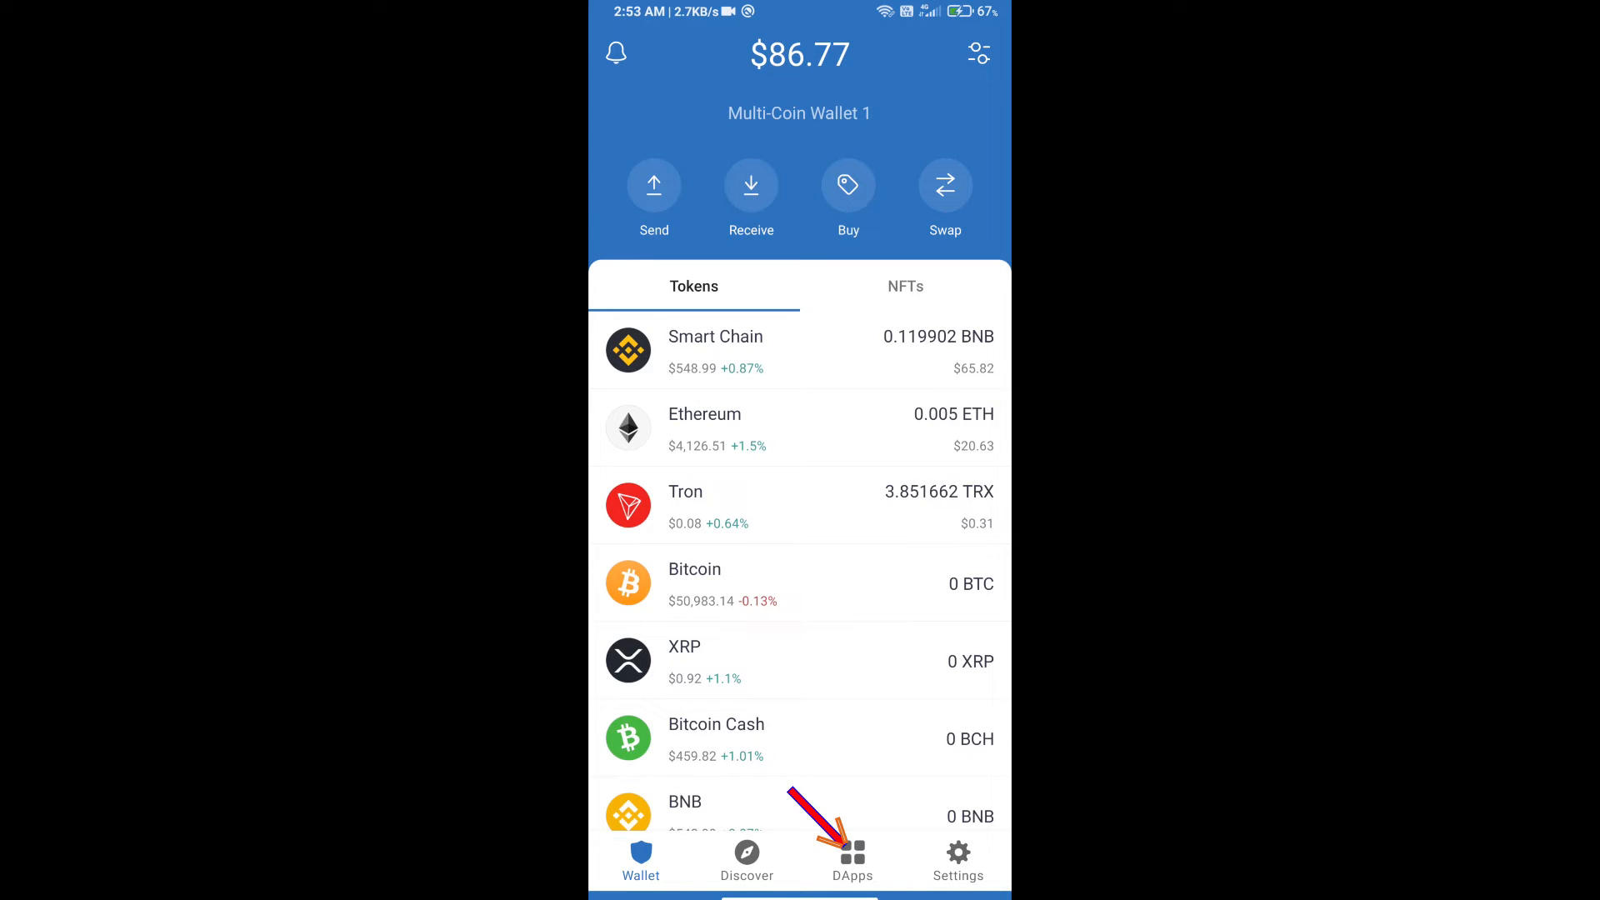
Search 'poo.' in Trust Wallet's DApp browser and pick the poocoin site.
left_click(852, 860)
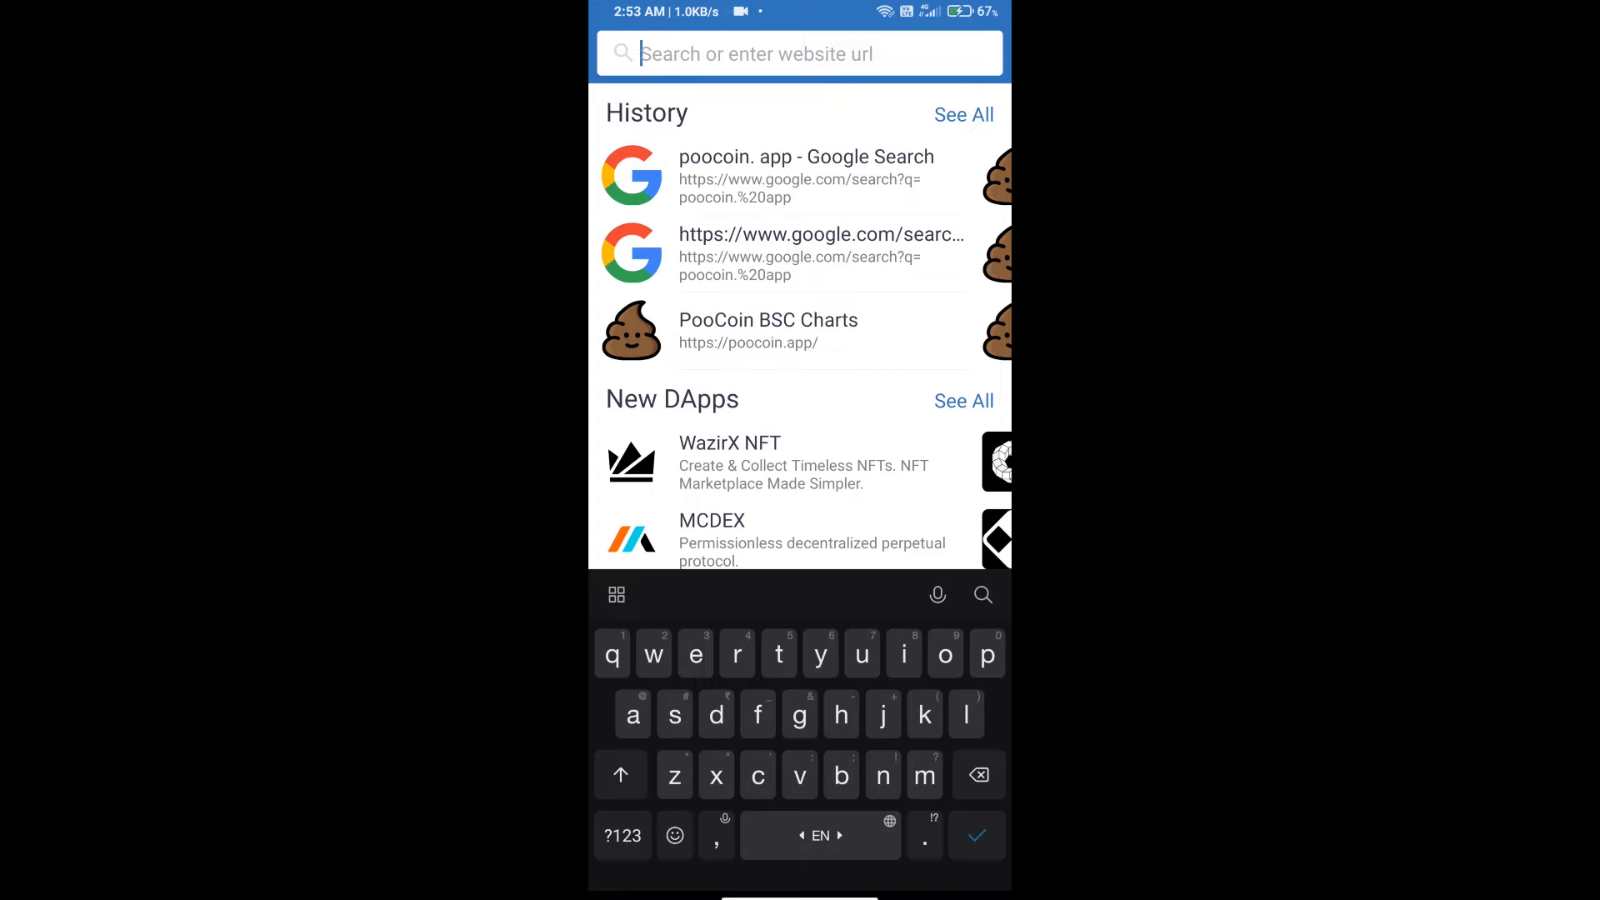
type("poocoin")
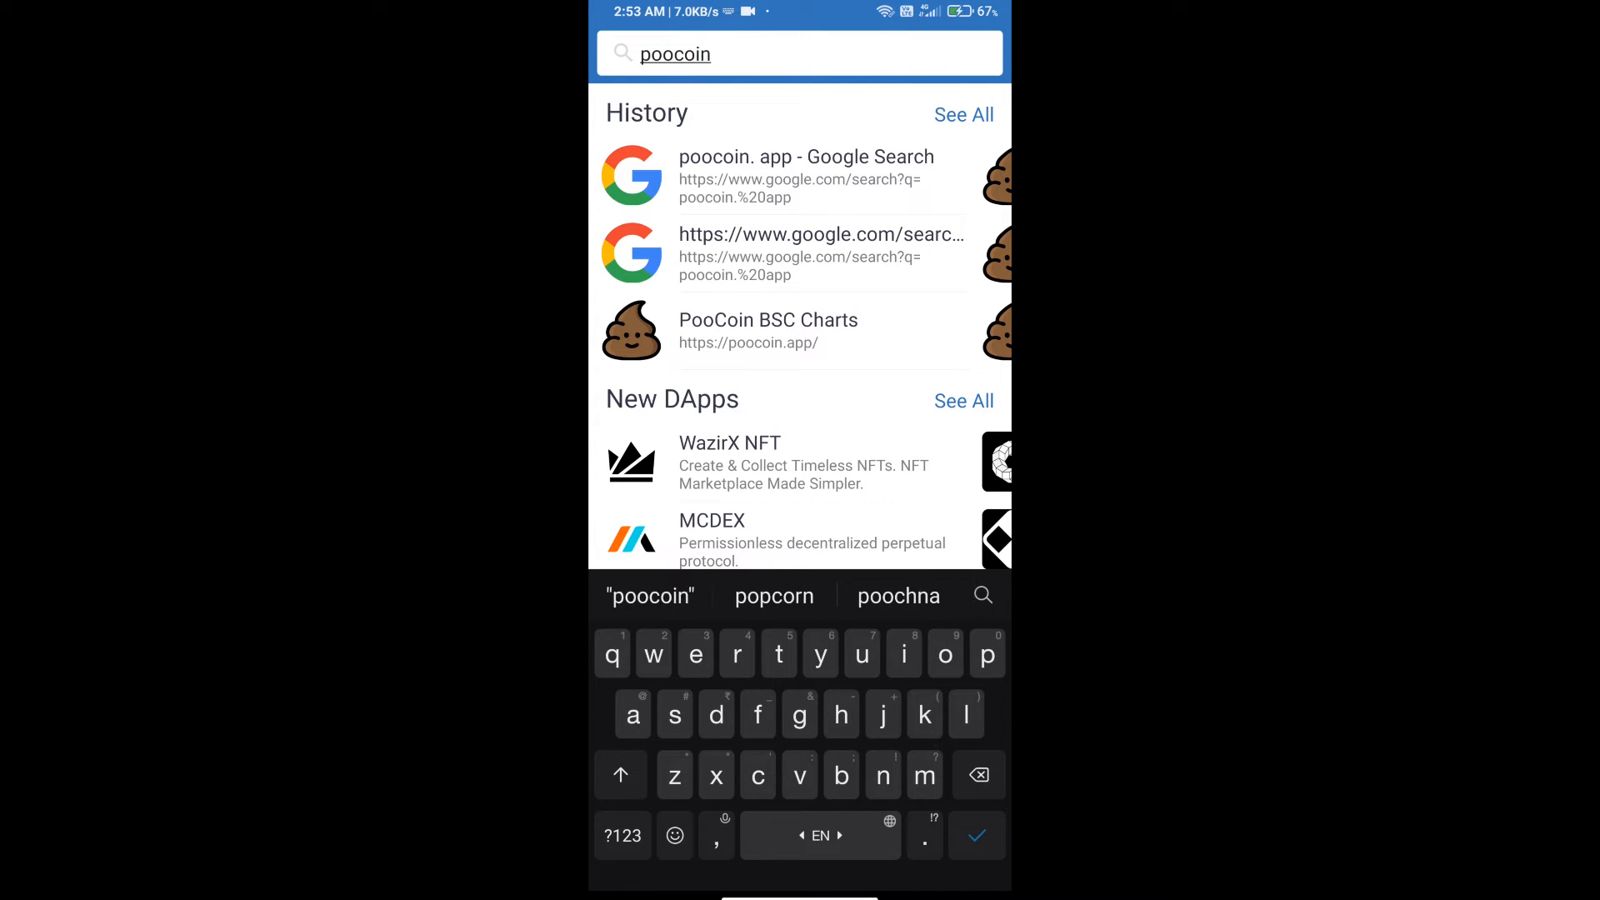
type(".")
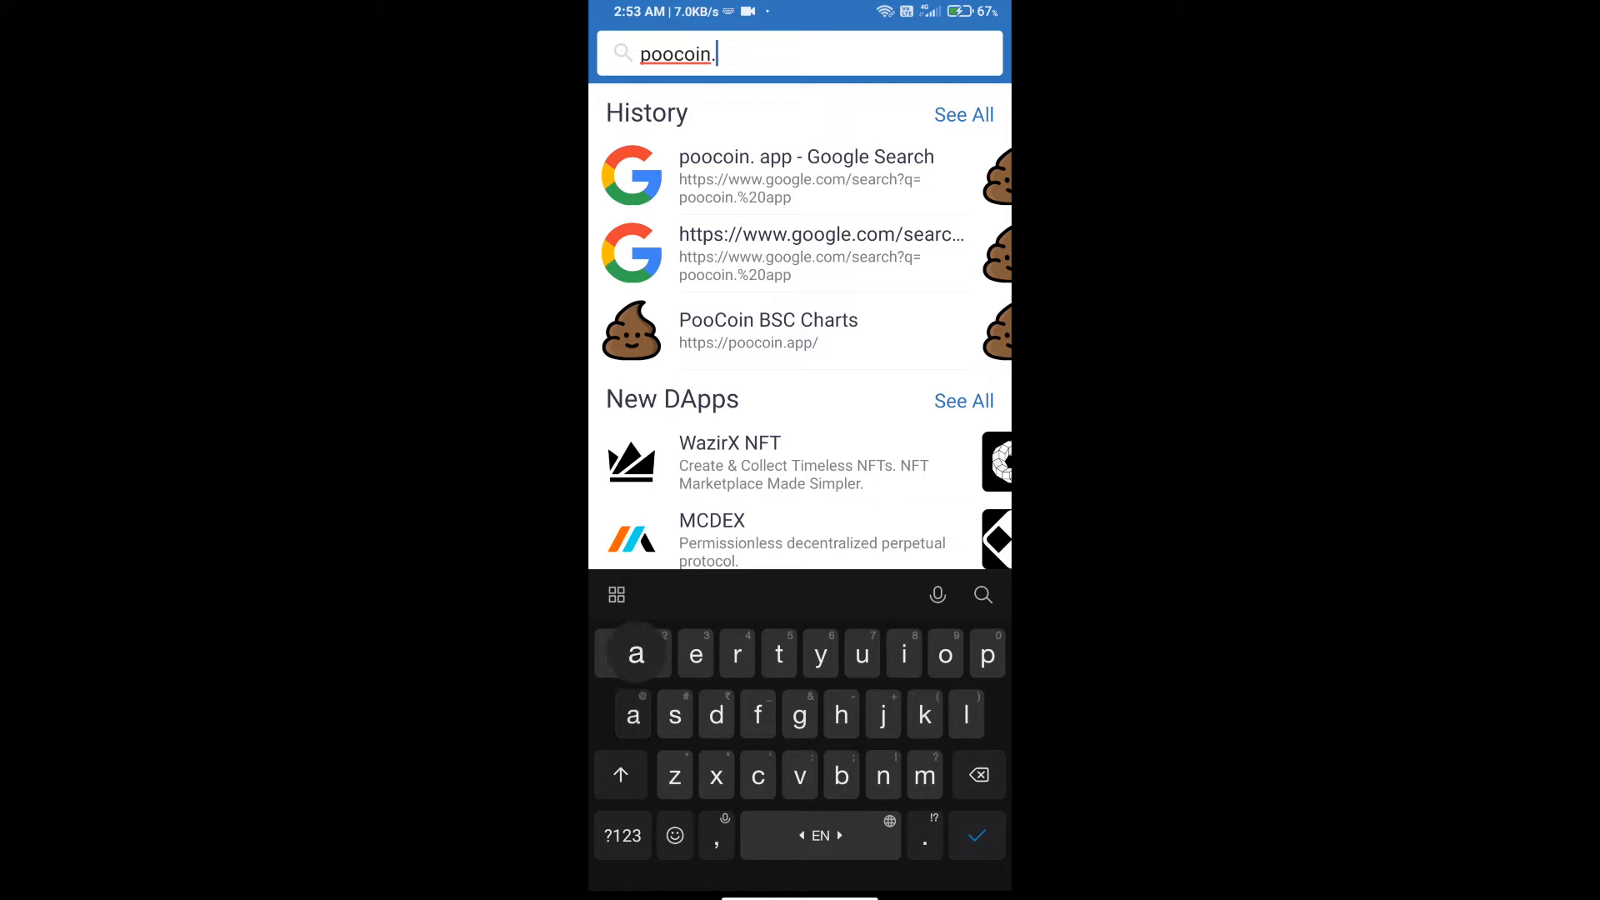
left_click(767, 330)
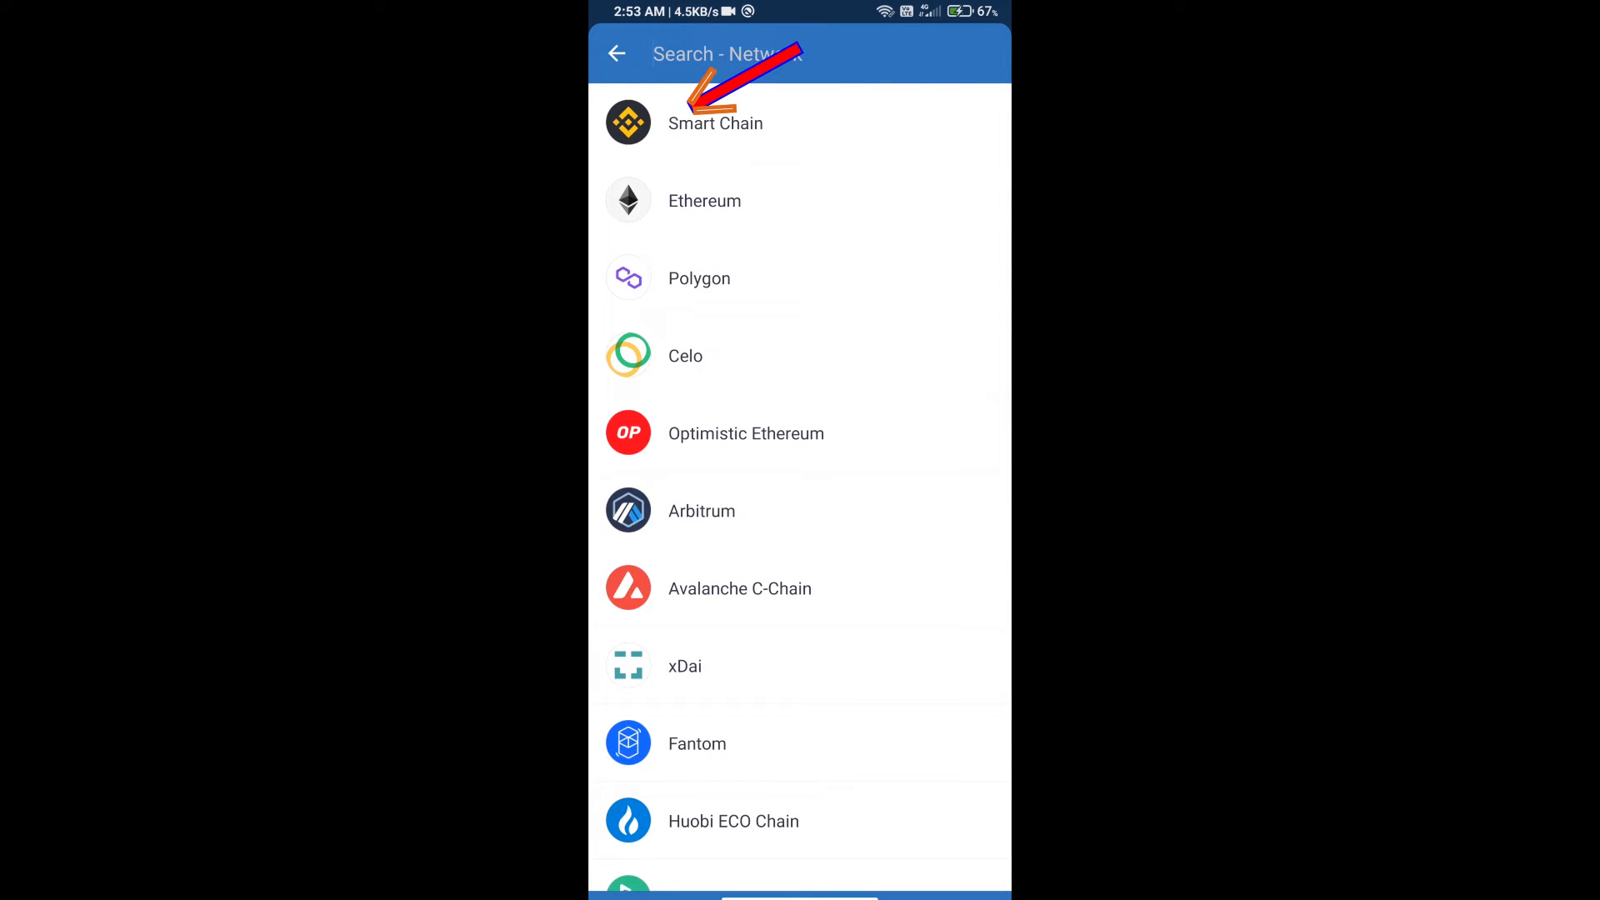
Choose Smart Chain as the network so poocoin.app loads.
left_click(715, 122)
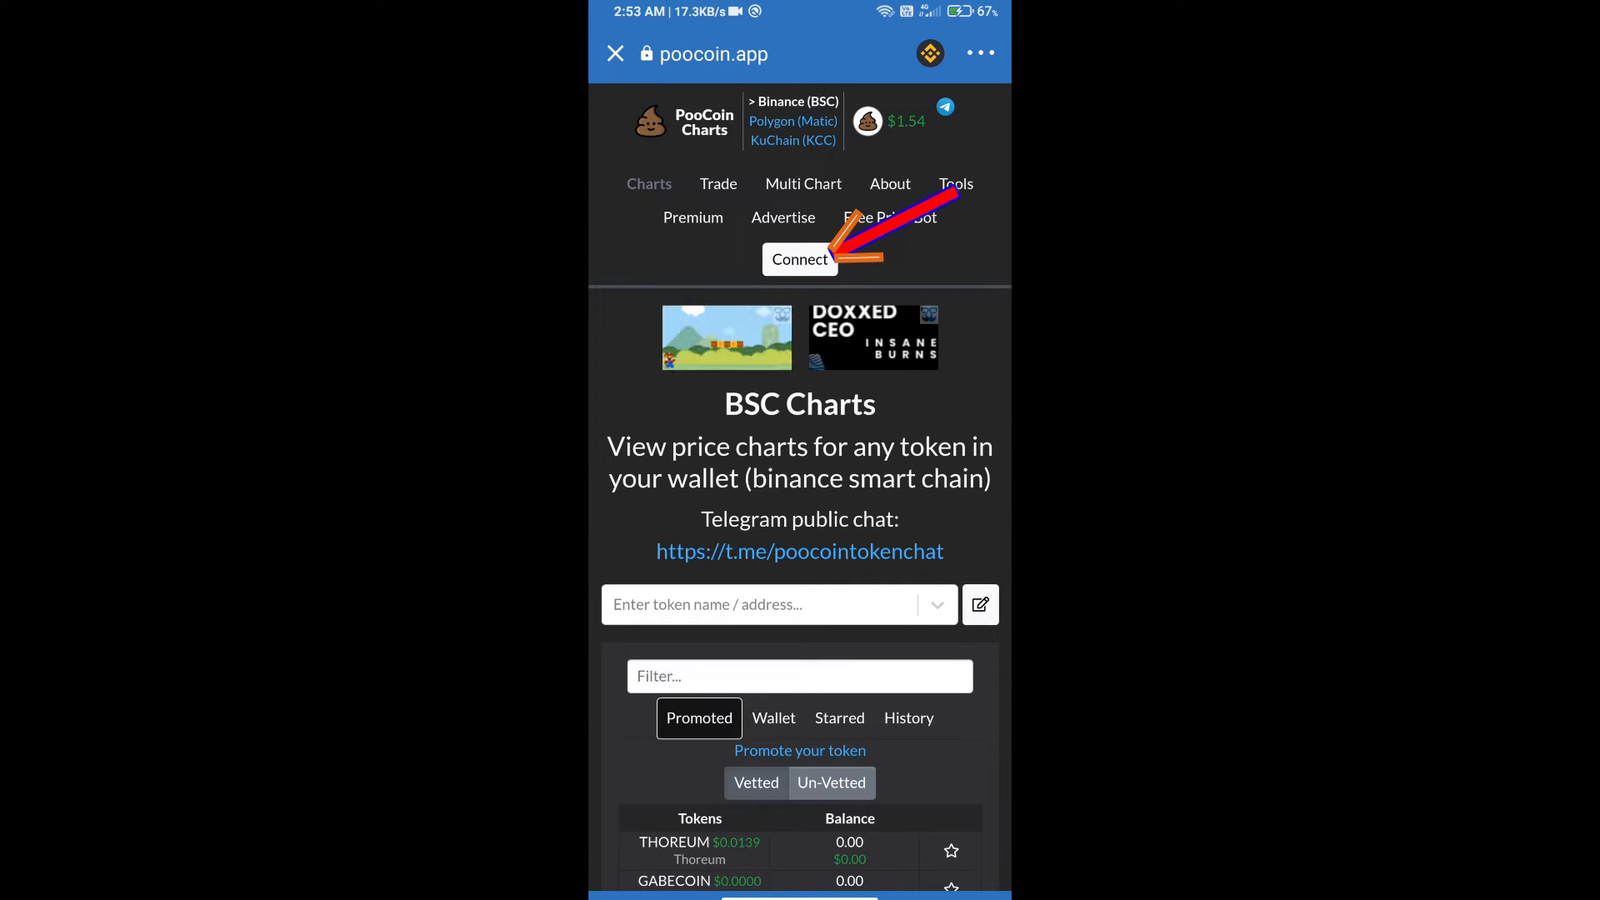
Connect PooCoin to the built-in wallet via the Metamask / TrustWallet option.
left_click(799, 258)
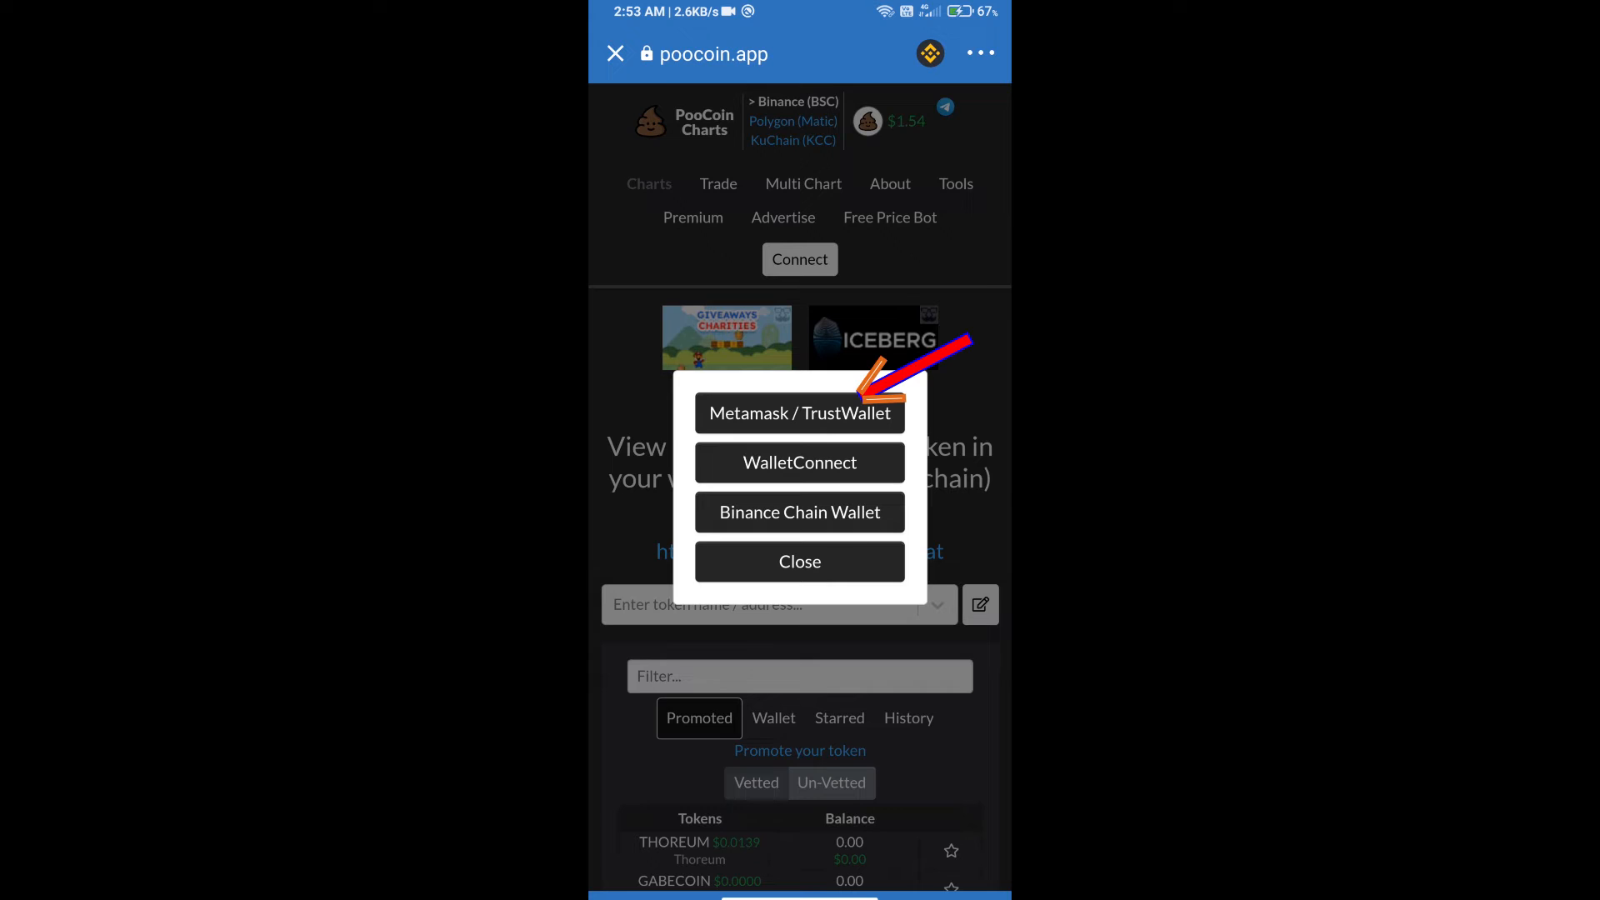
left_click(799, 413)
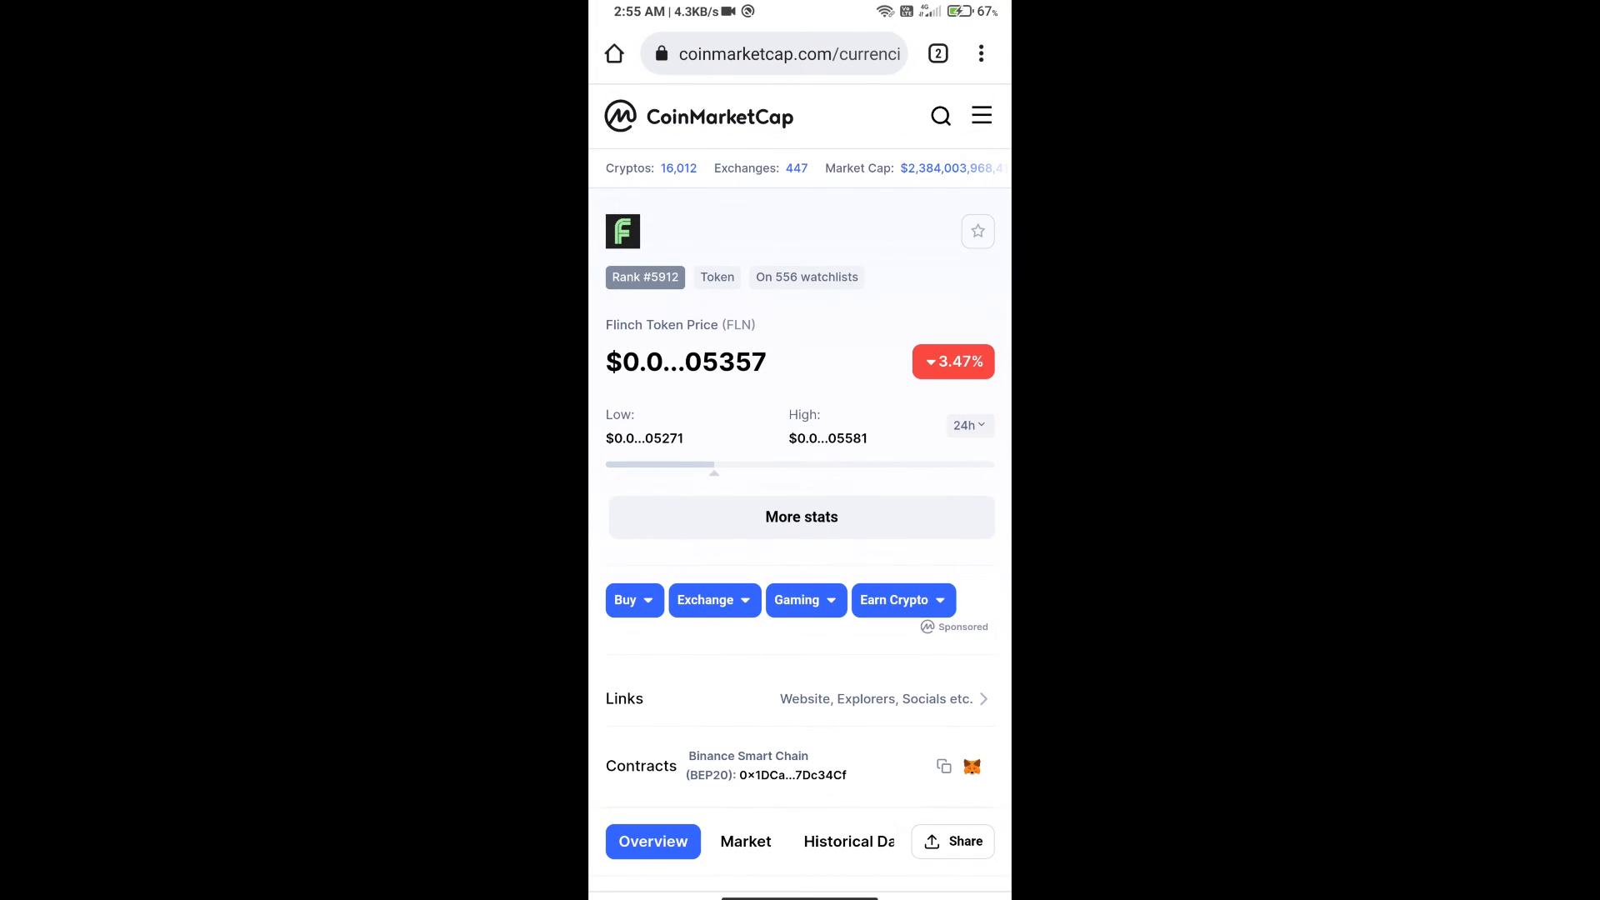
Copy Flinch Token's BEP20 contract address from CoinMarketCap.
left_click(942, 767)
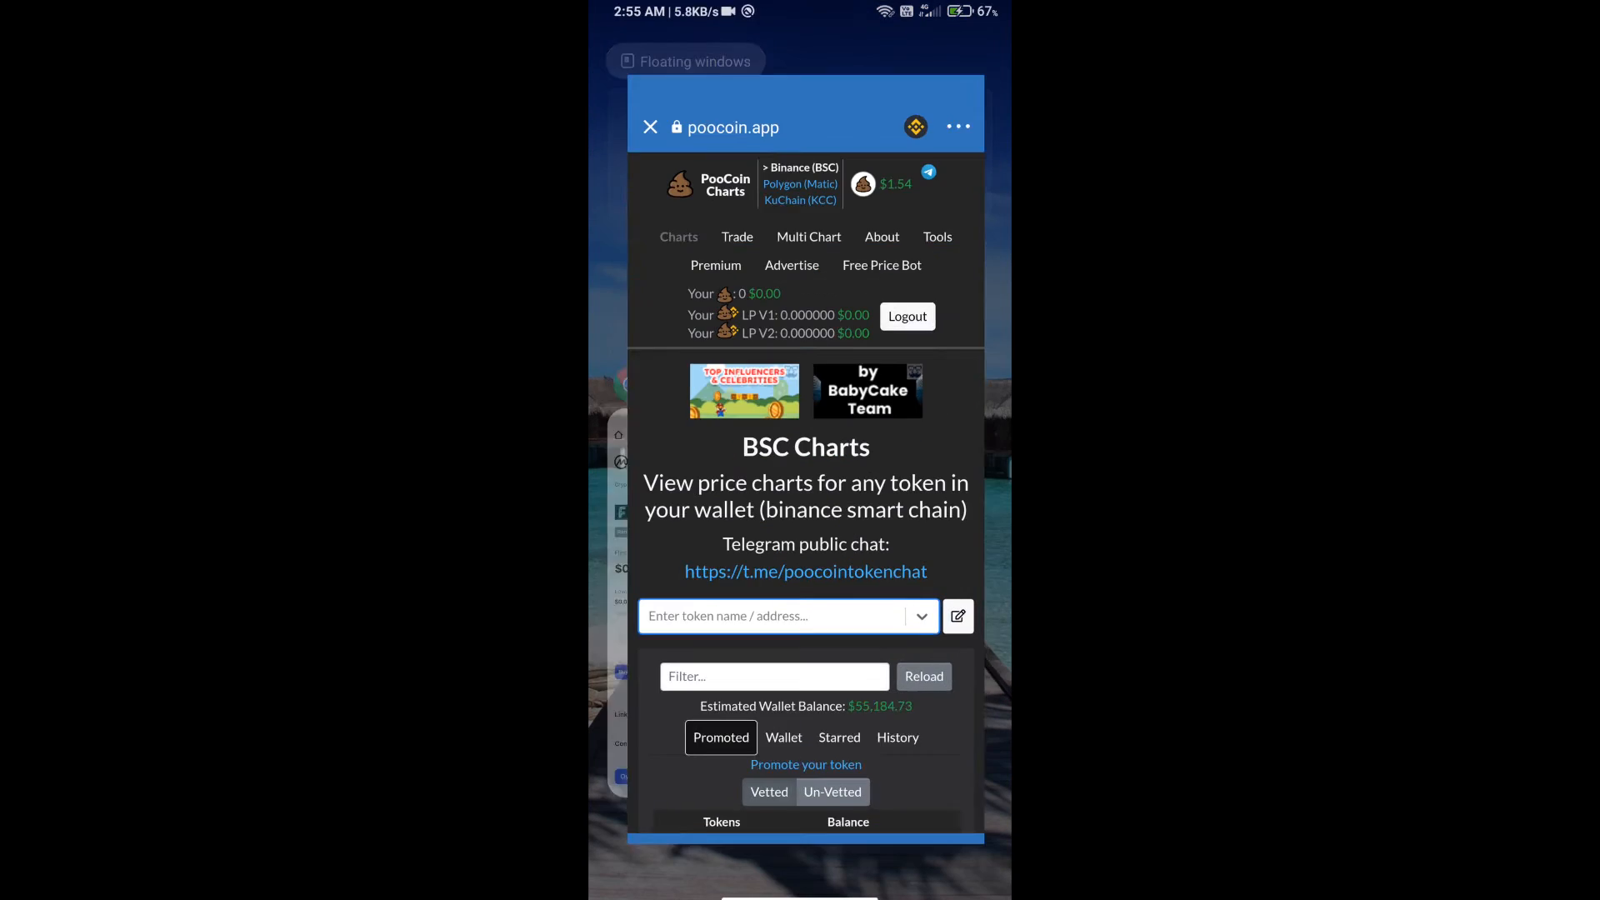
Load the FLINCH token page in PooCoin and reverse the trade to sell FLN for BNB.
left_click(781, 615)
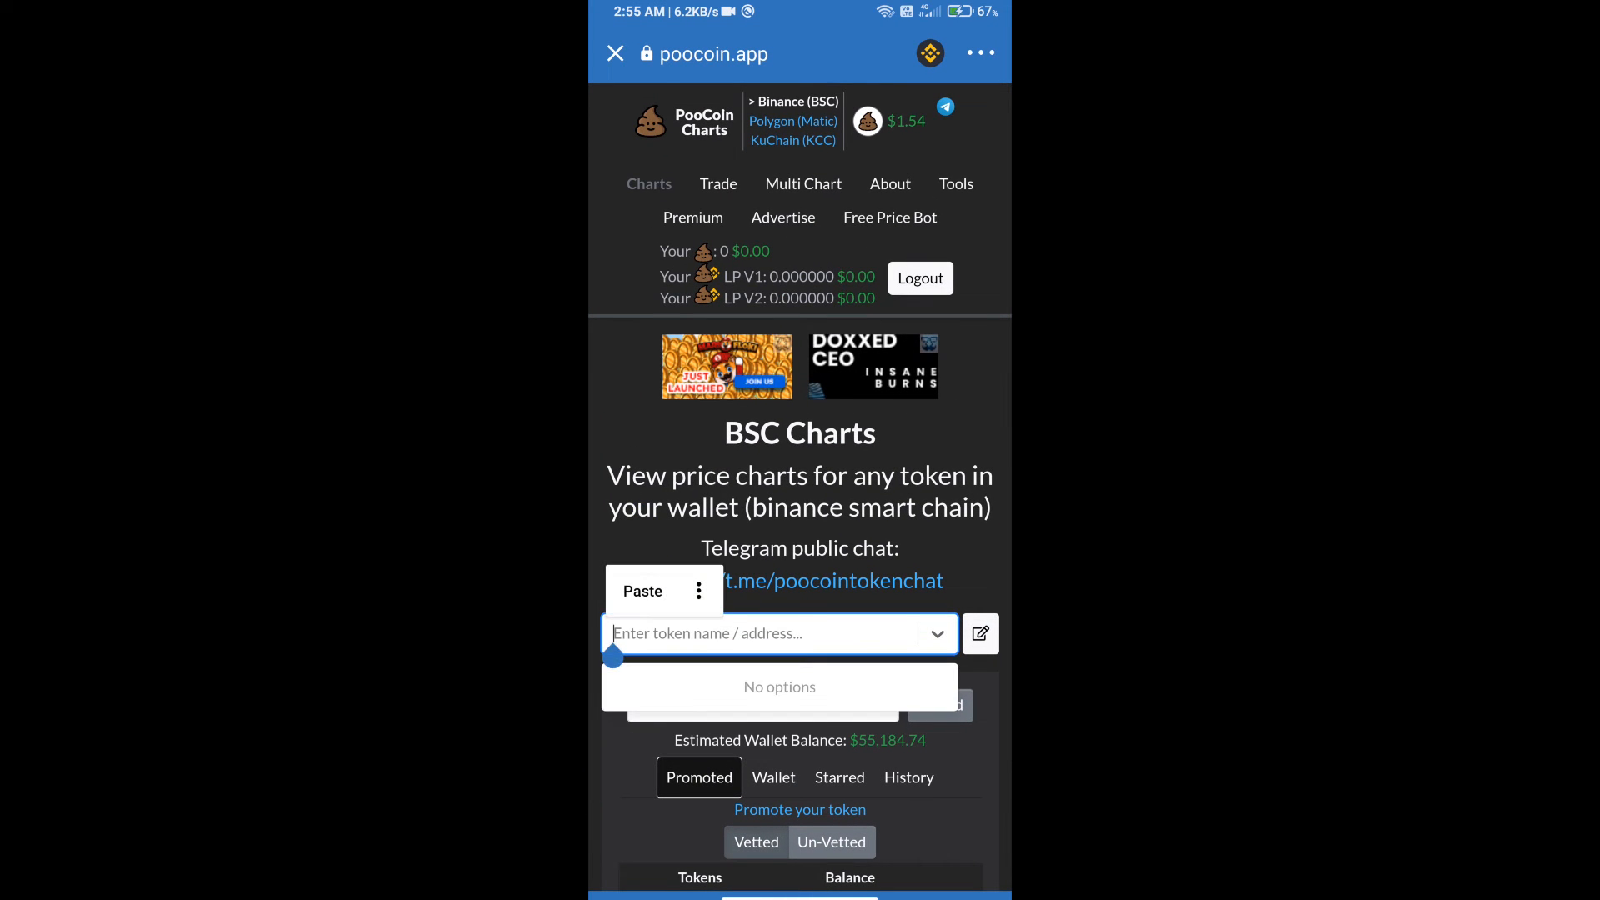
left_click(642, 590)
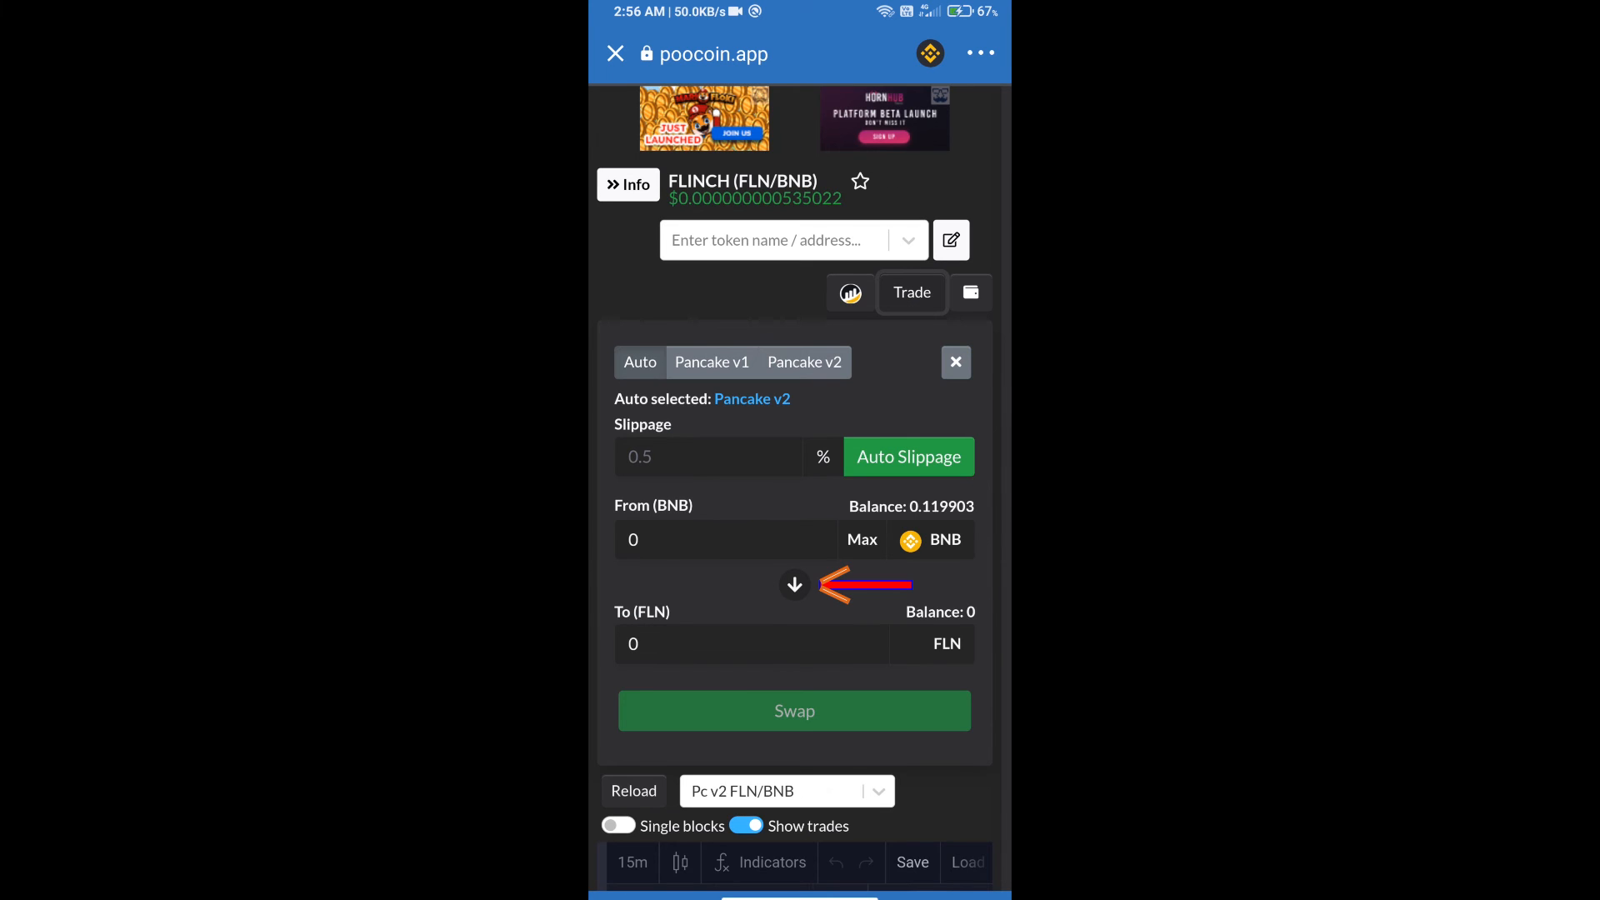
left_click(794, 585)
type("0.5")
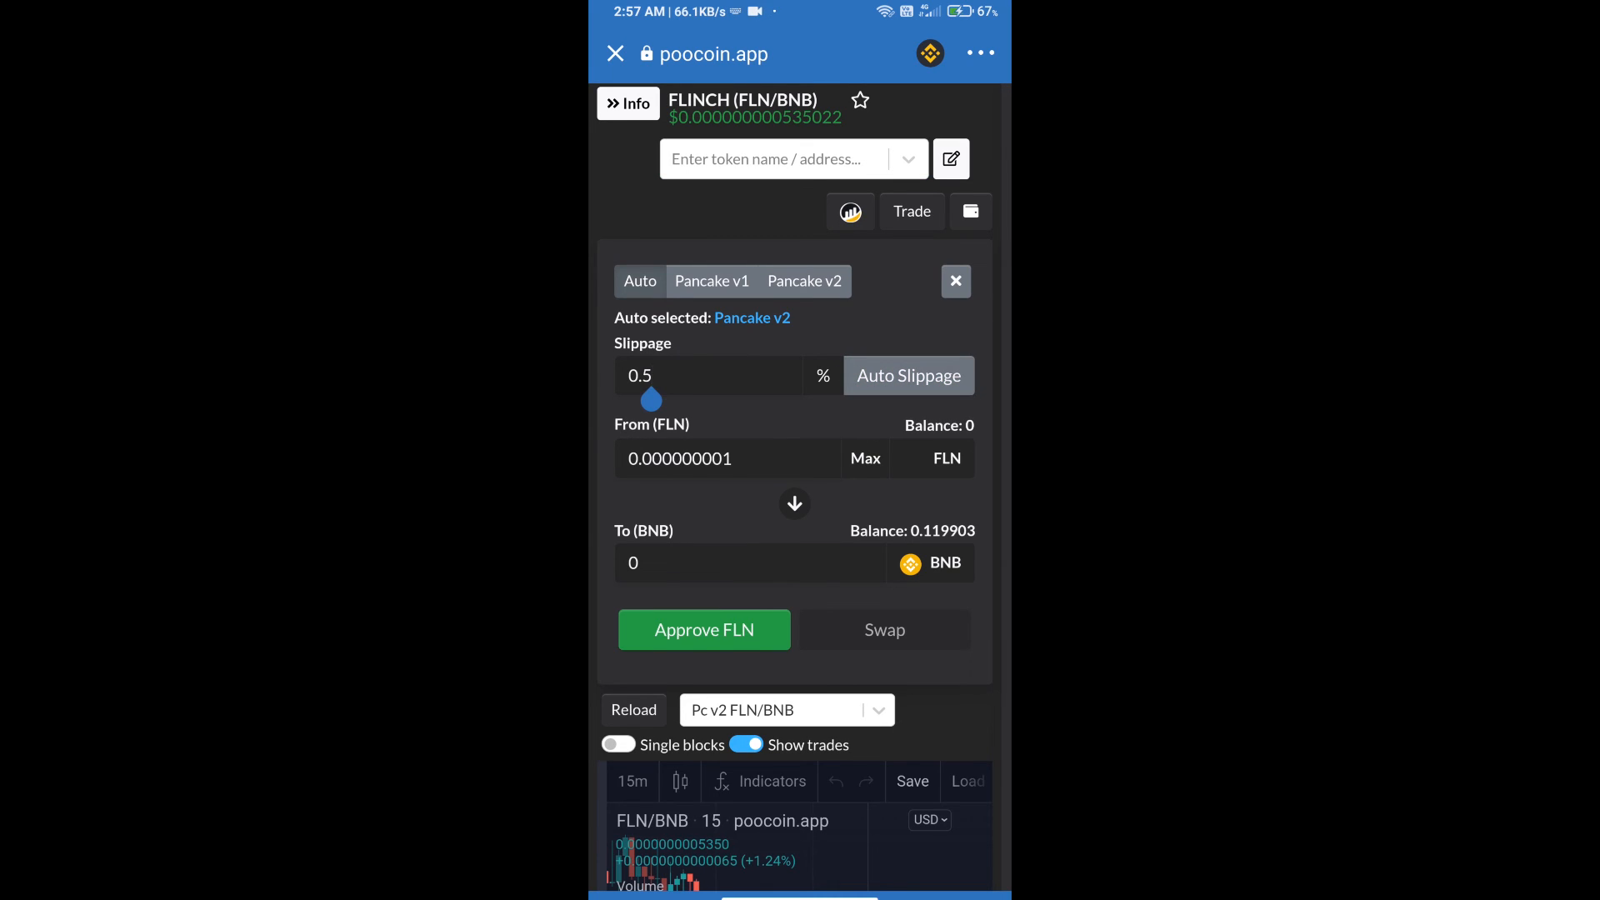
Set slippage to 100% and request approval to spend FLN.
left_click(709, 374)
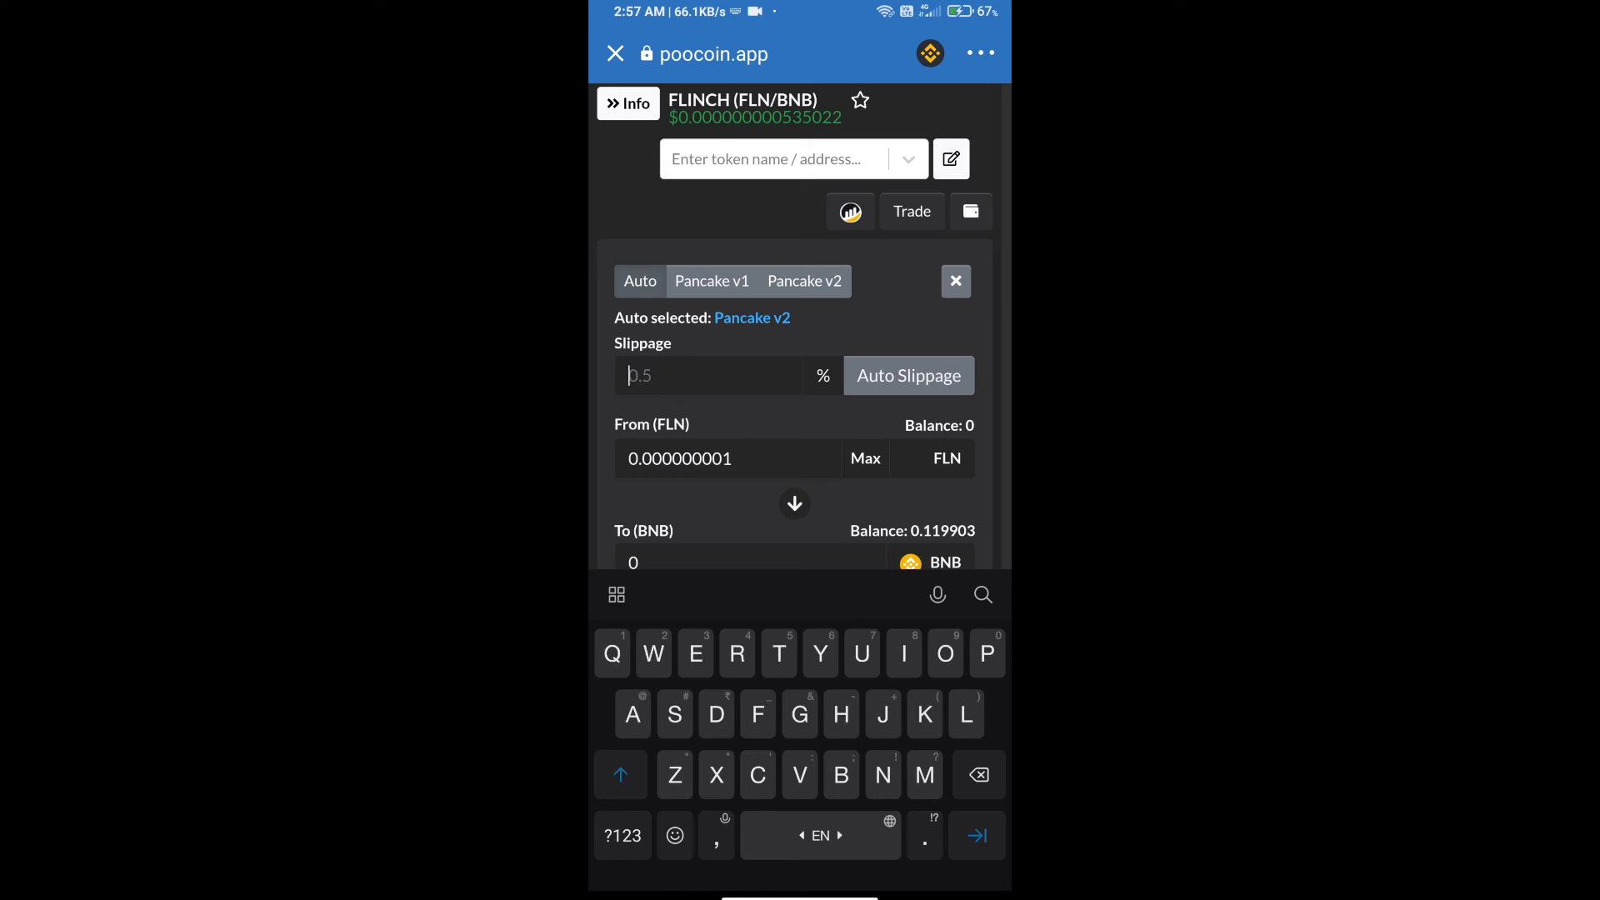
type("100")
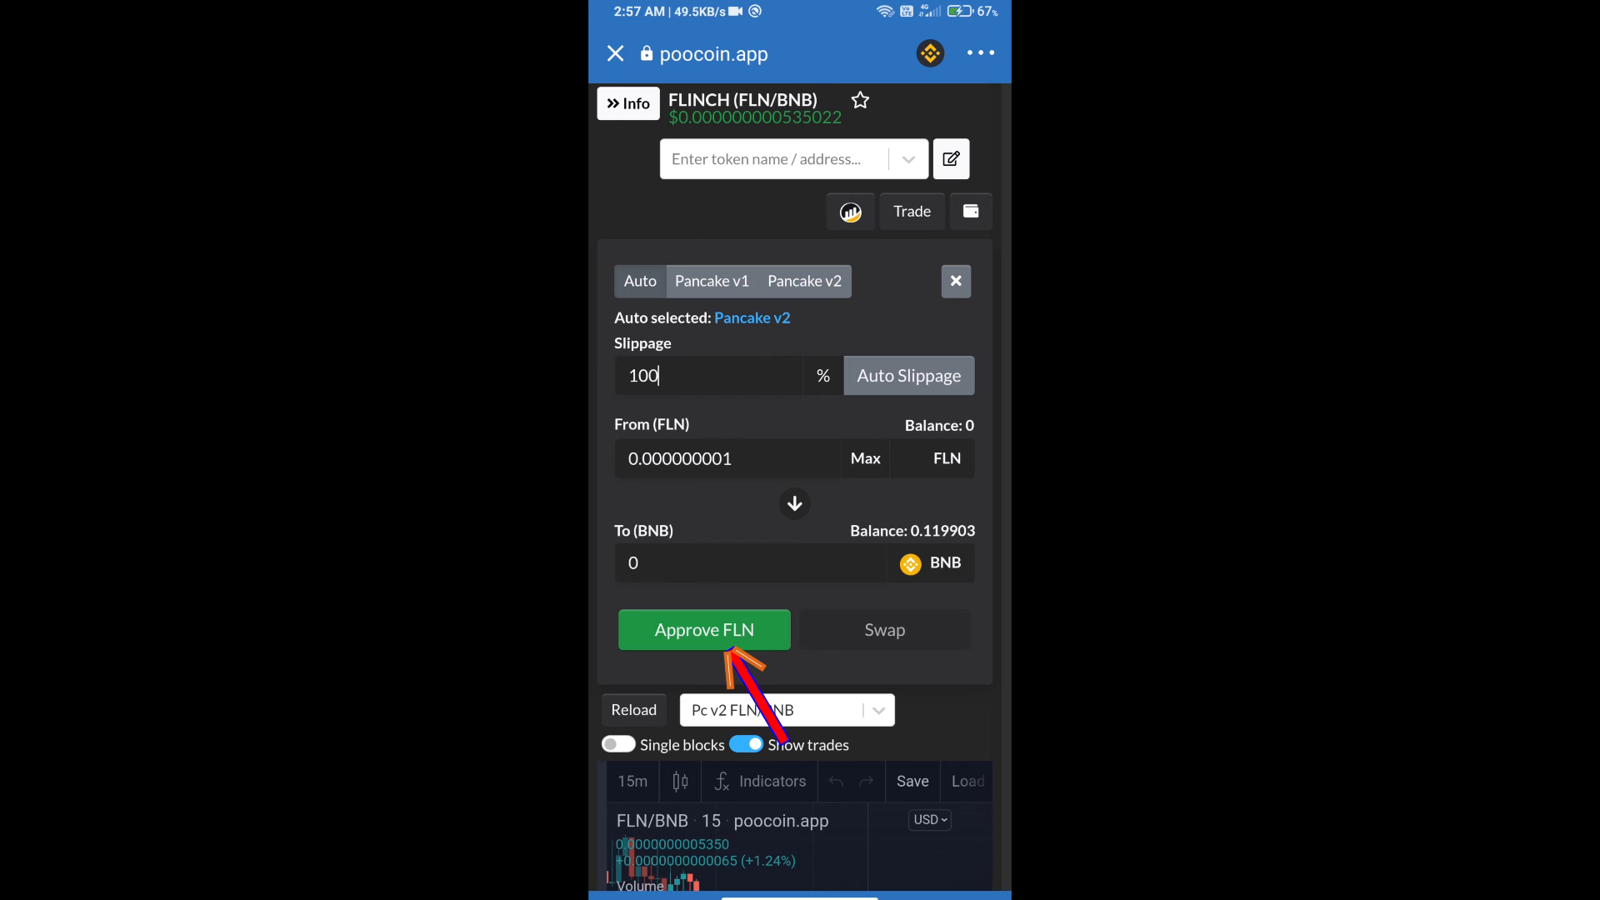
left_click(704, 629)
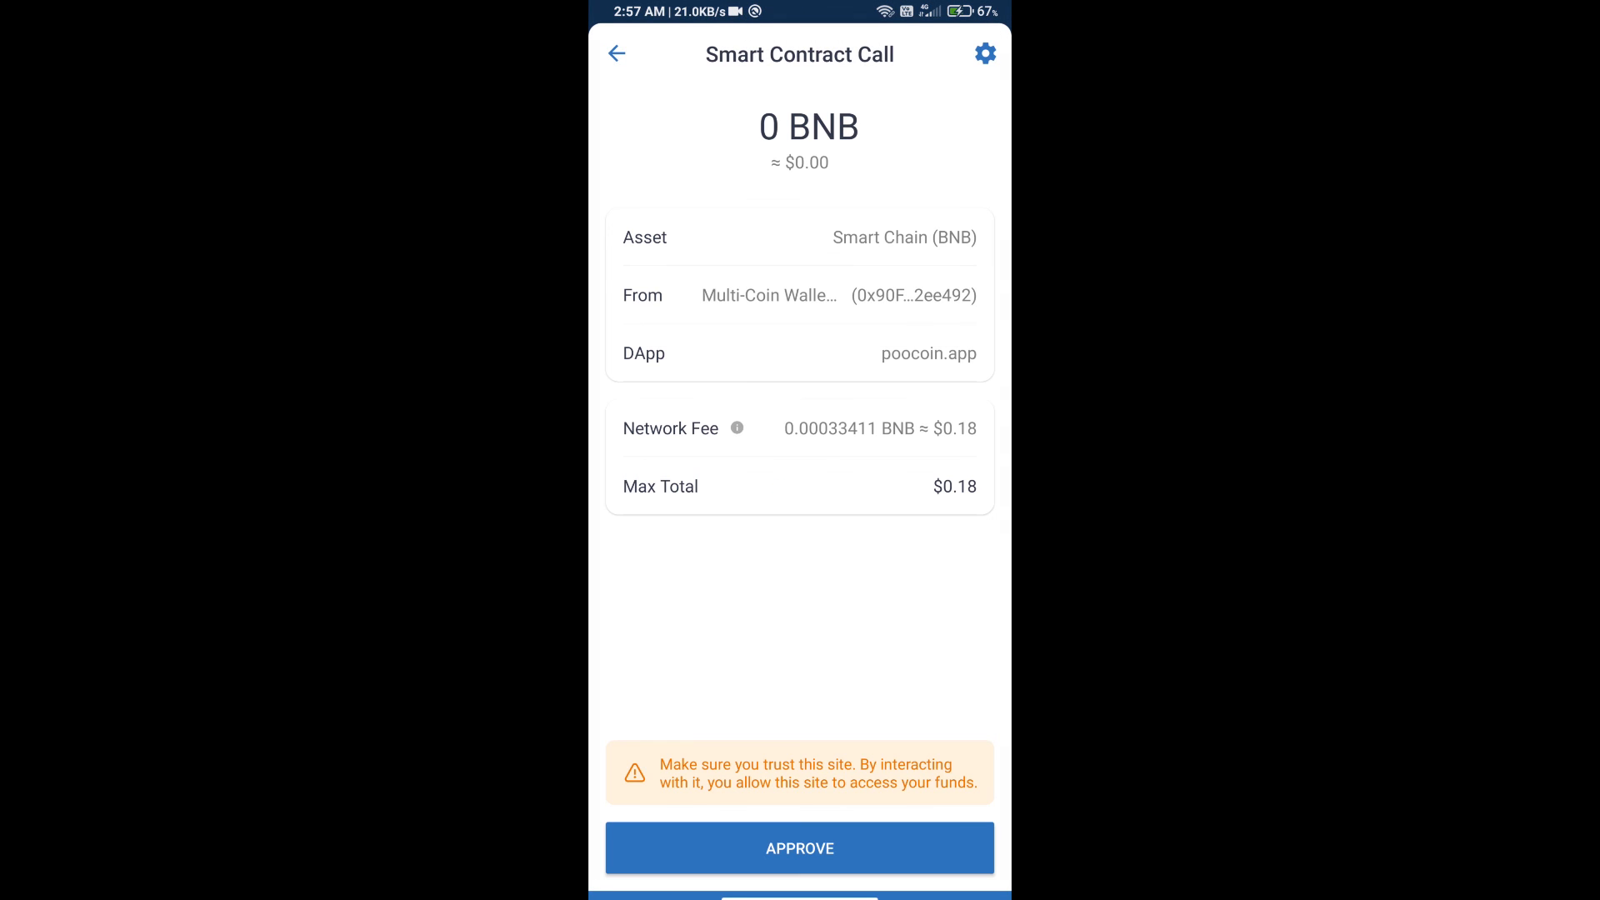